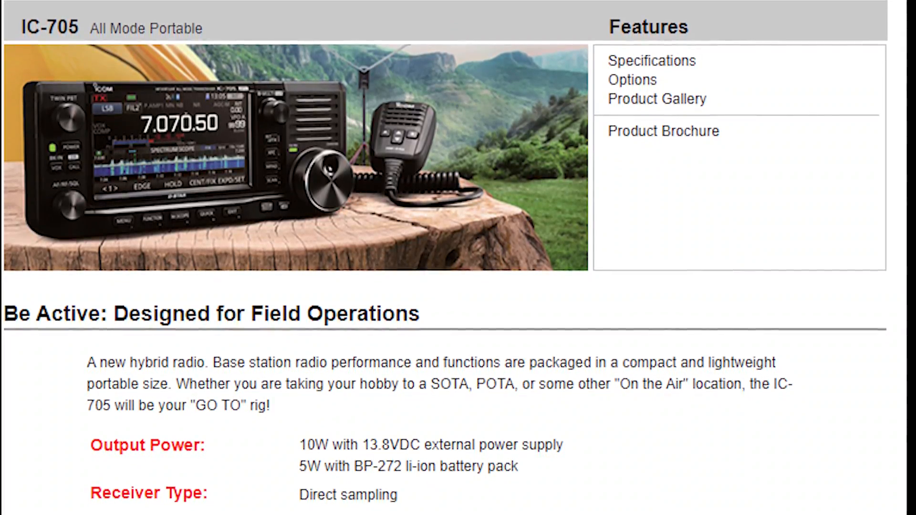
{"action": "scroll", "scroll_direction": "down", "scroll_amount": 3}
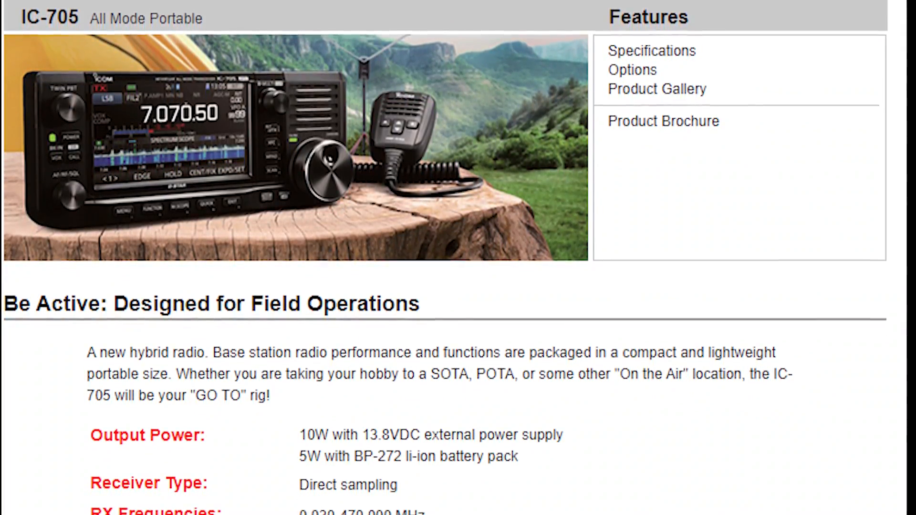
{"action": "scroll", "scroll_direction": "down", "scroll_amount": 3}
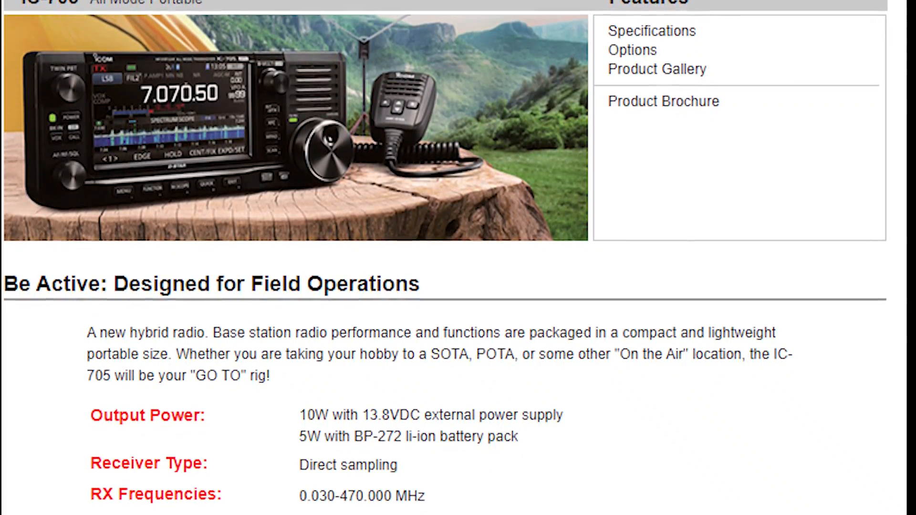
{"action": "scroll", "scroll_direction": "down", "scroll_amount": 3}
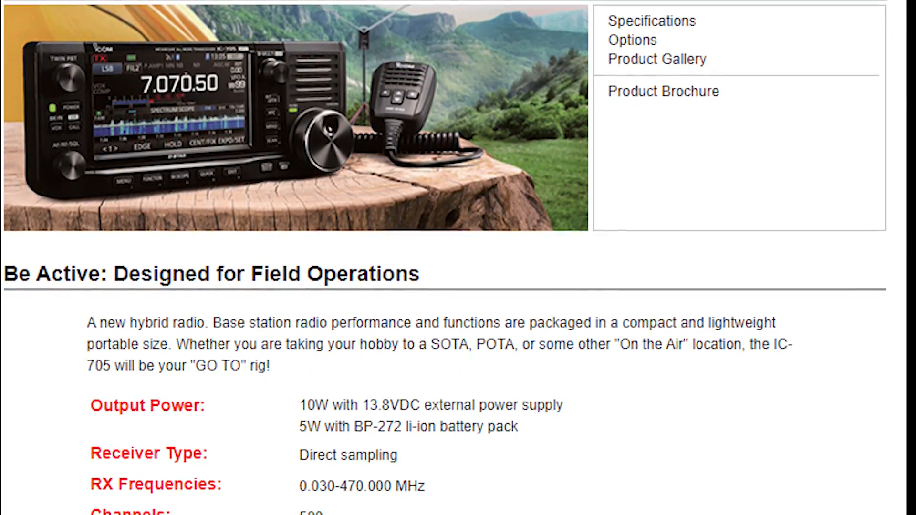
{"action": "scroll", "scroll_direction": "down", "scroll_amount": 3}
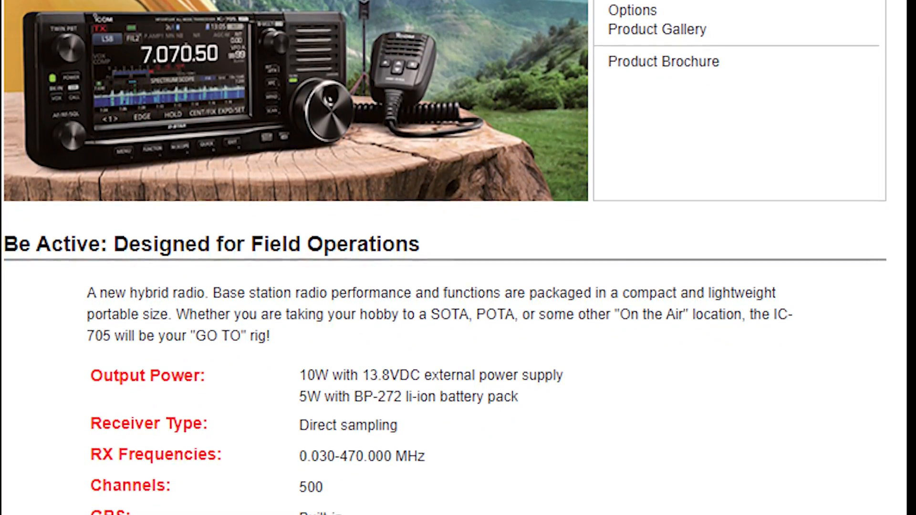
{"action": "scroll", "scroll_direction": "down", "scroll_amount": 3}
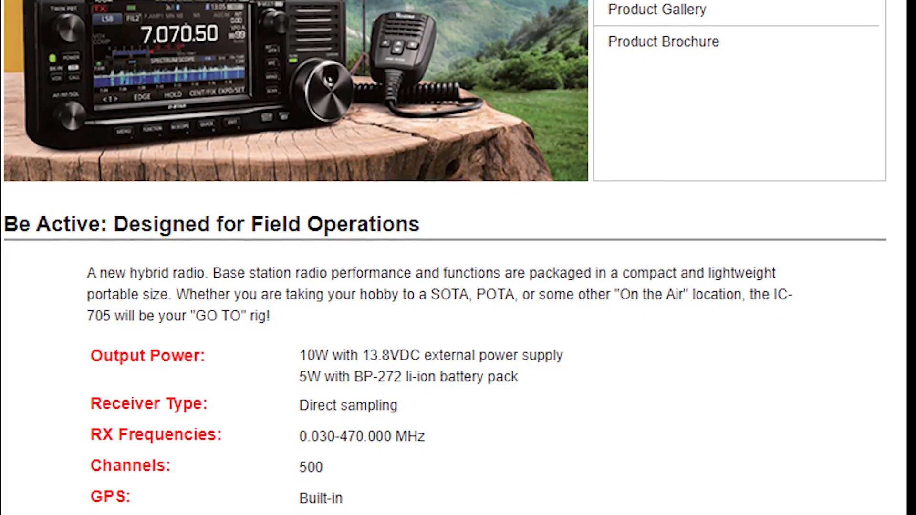
{"action": "scroll", "scroll_direction": "down", "scroll_amount": 3}
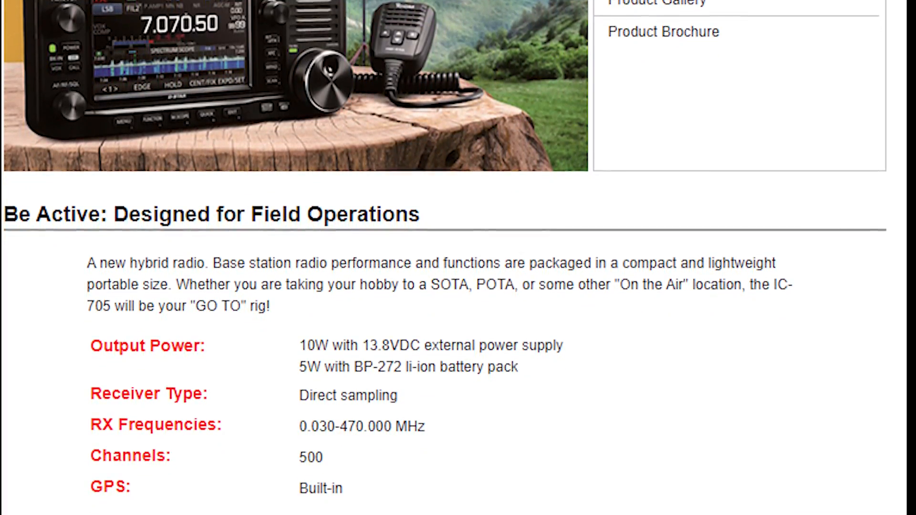
{"action": "scroll", "scroll_direction": "down", "scroll_amount": 3}
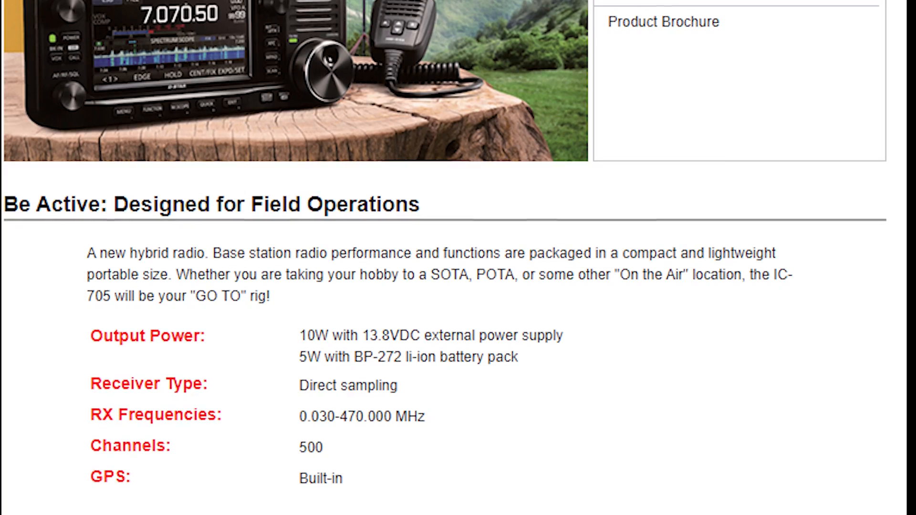